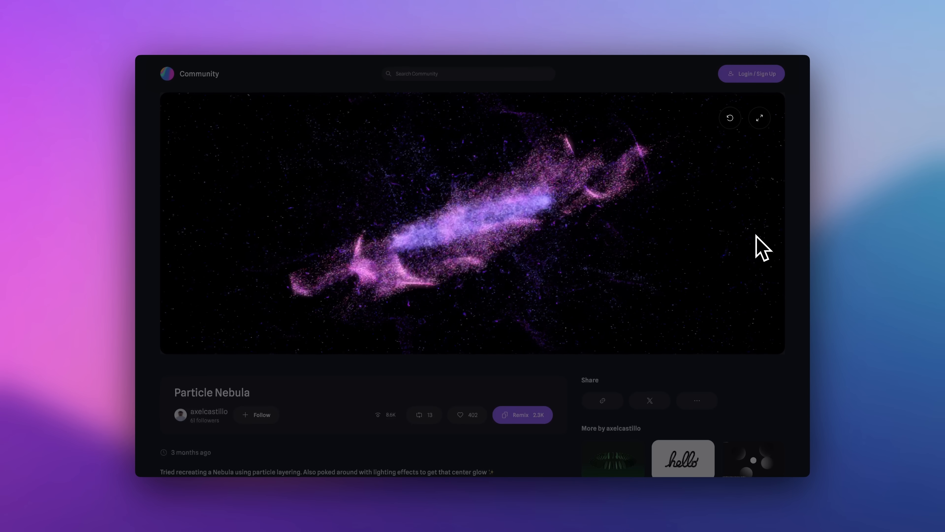
Toggle the donut chart between the Data 2 and Data 1 splits in the embedded scene
{"action": "left_click", "coordinate": [759, 118]}
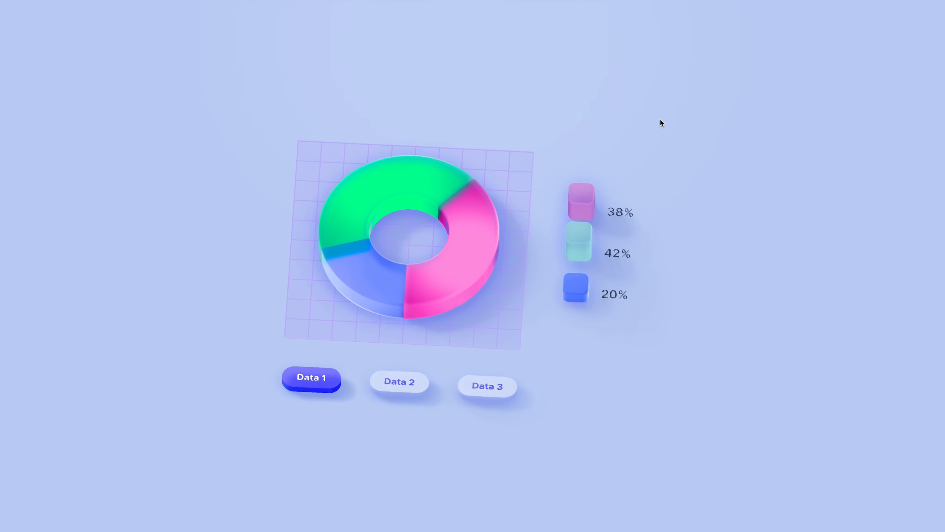
{"action": "left_click", "coordinate": [400, 381]}
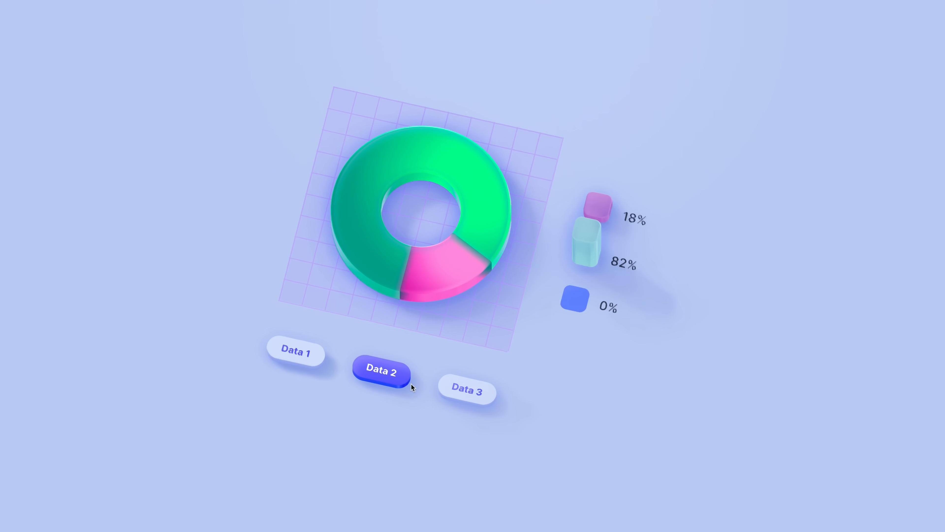
{"action": "left_click", "coordinate": [296, 352]}
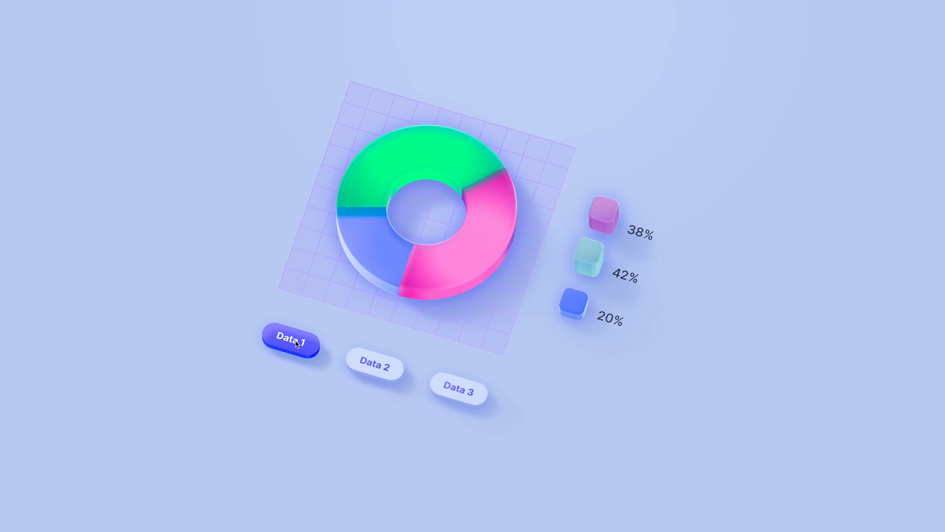
{"action": "left_click", "coordinate": [291, 338]}
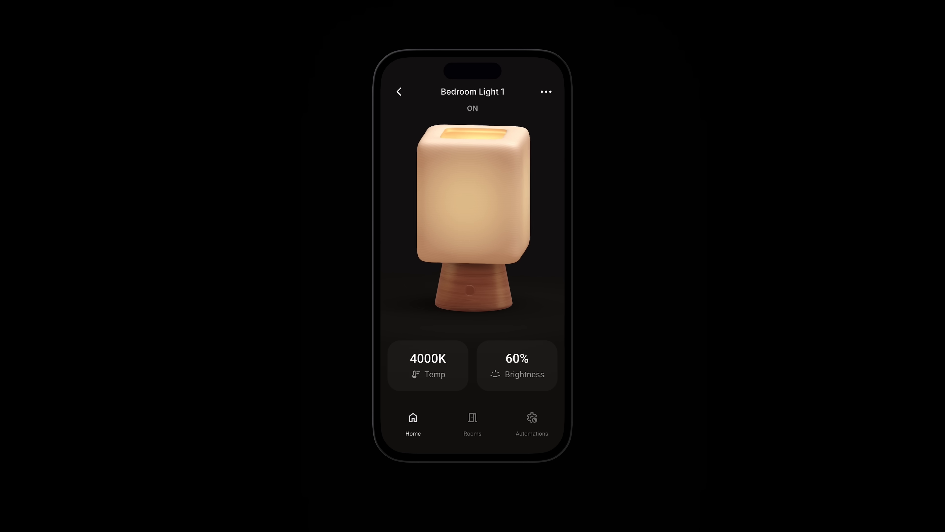
{"action": "left_click", "coordinate": [473, 211]}
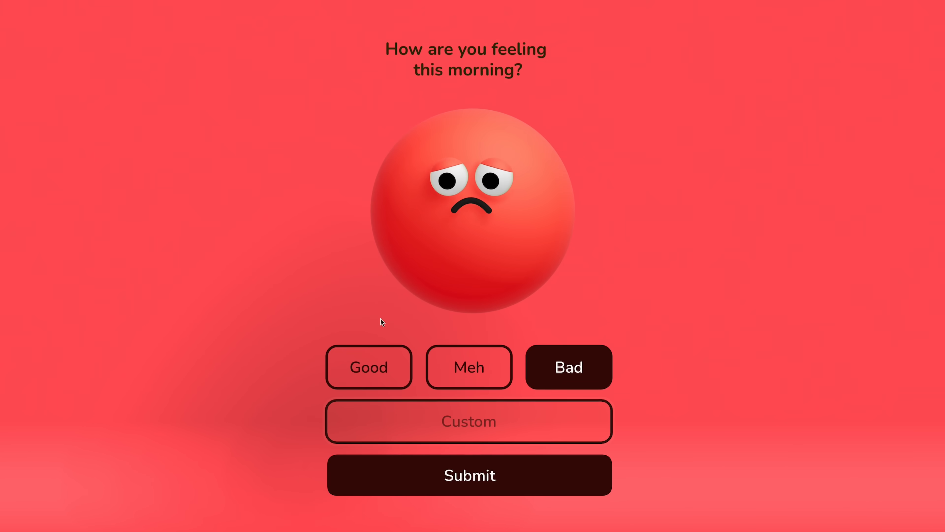
Submit the custom mood 'Curious', see the 'You're feeling curious' message, and try another round
{"action": "type", "text": "Curious"}
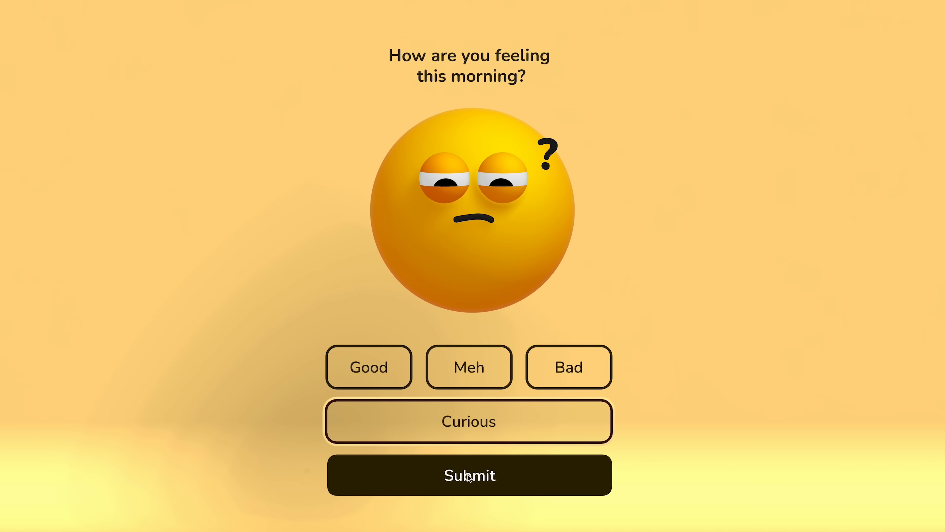
{"action": "left_click", "coordinate": [469, 475]}
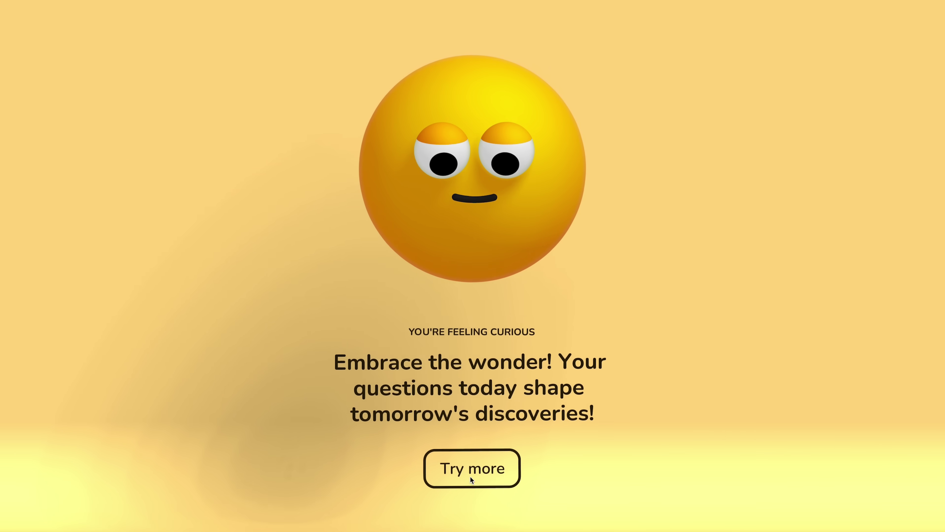
{"action": "left_click", "coordinate": [471, 467]}
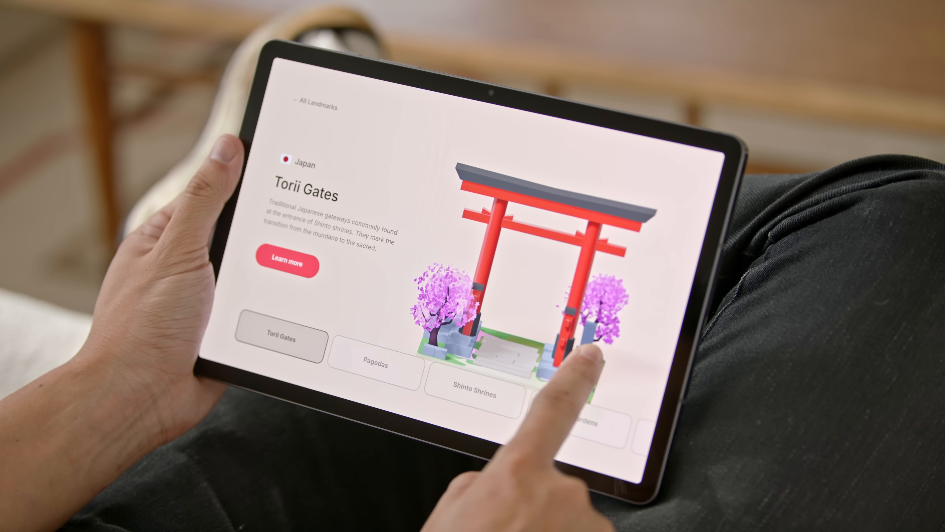
Interact with the Torii Gates 3D gate scene on the Android tablet landmarks page
{"action": "left_click", "coordinate": [374, 364]}
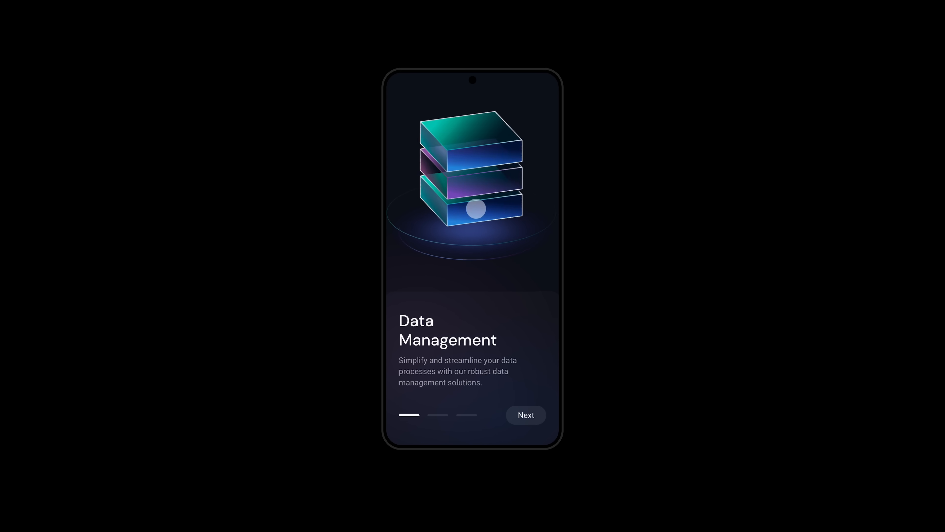
Advance the Data Management onboarding screen and view the Strawberry Cake Keychain product scene
{"action": "left_click", "coordinate": [525, 415]}
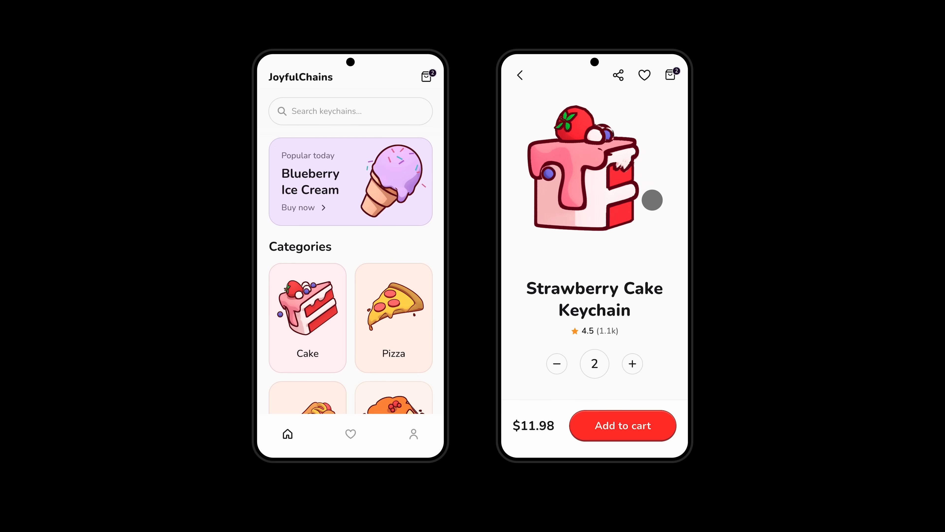
{"action": "left_click", "coordinate": [298, 207]}
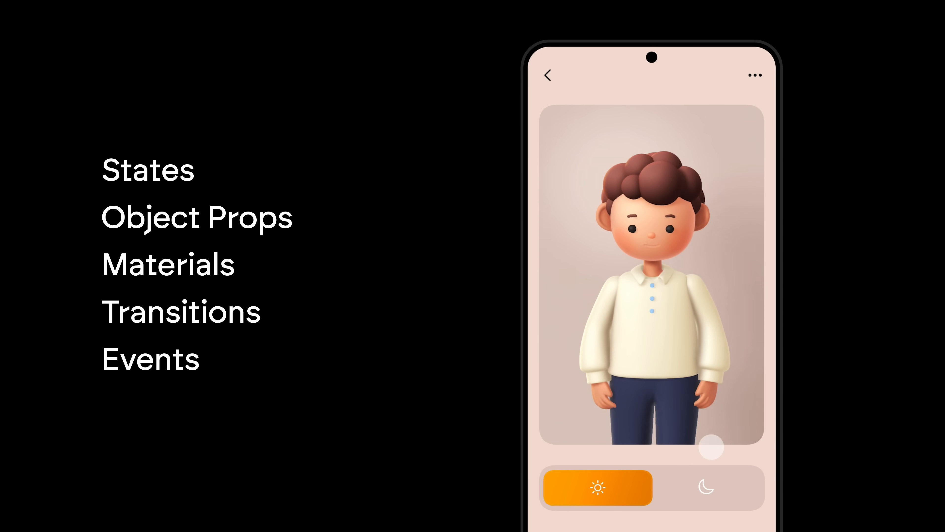
Advance the seating carousel from Coffee Patio to Pool Lounge, then make the chick jump
{"action": "left_click", "coordinate": [706, 487]}
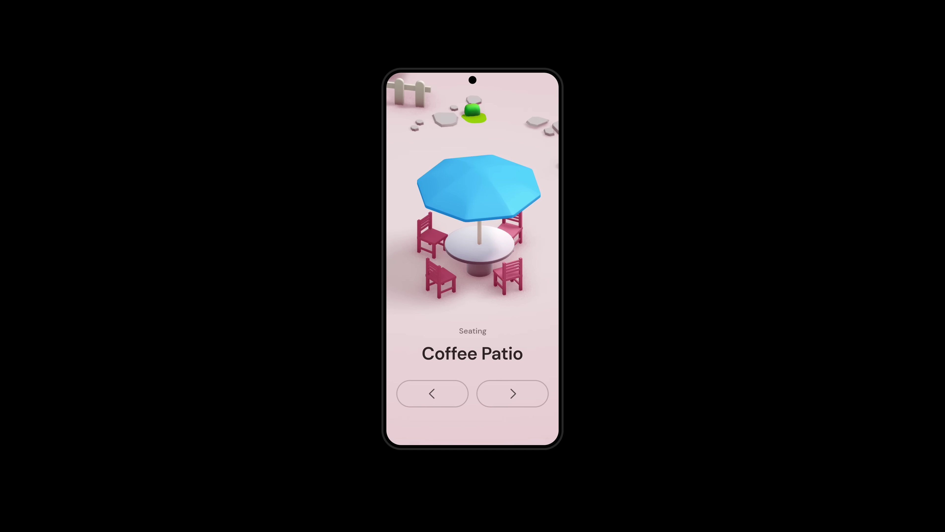
{"action": "left_click", "coordinate": [512, 393]}
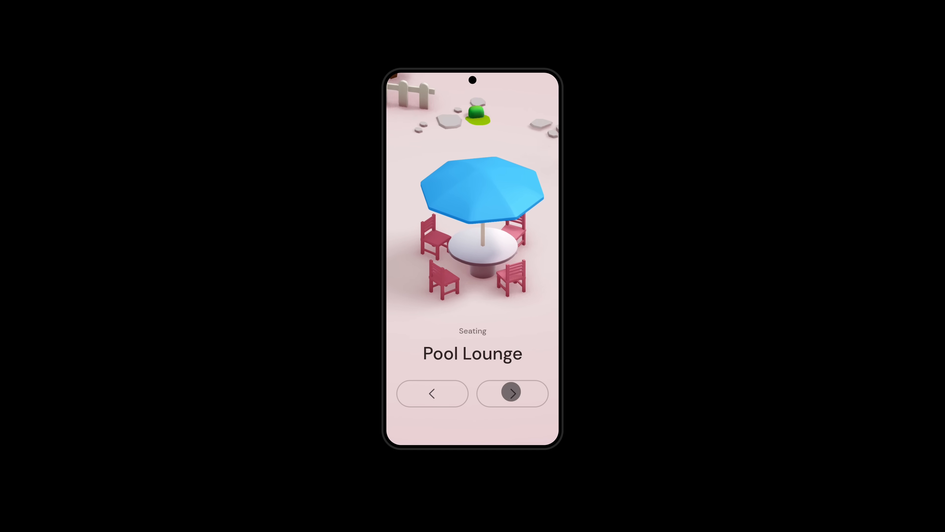
{"action": "left_click", "coordinate": [512, 393]}
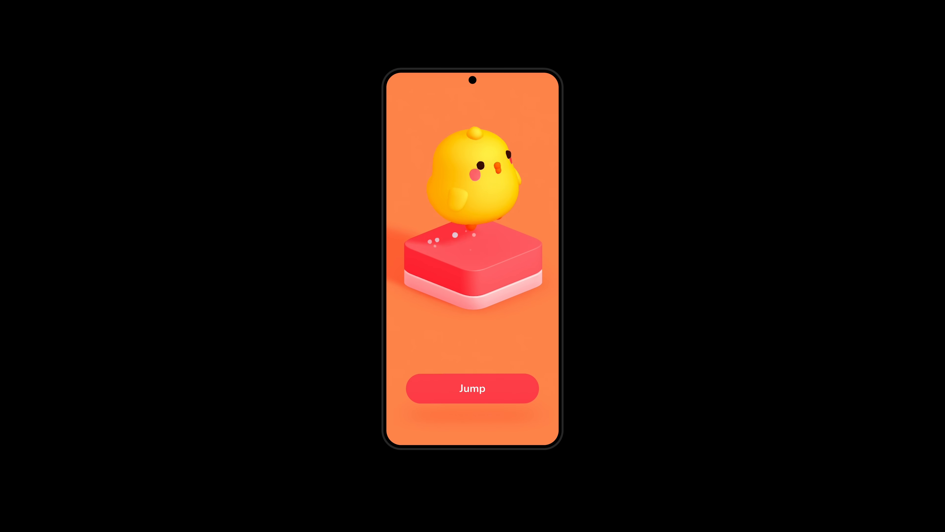
{"action": "left_click", "coordinate": [472, 388]}
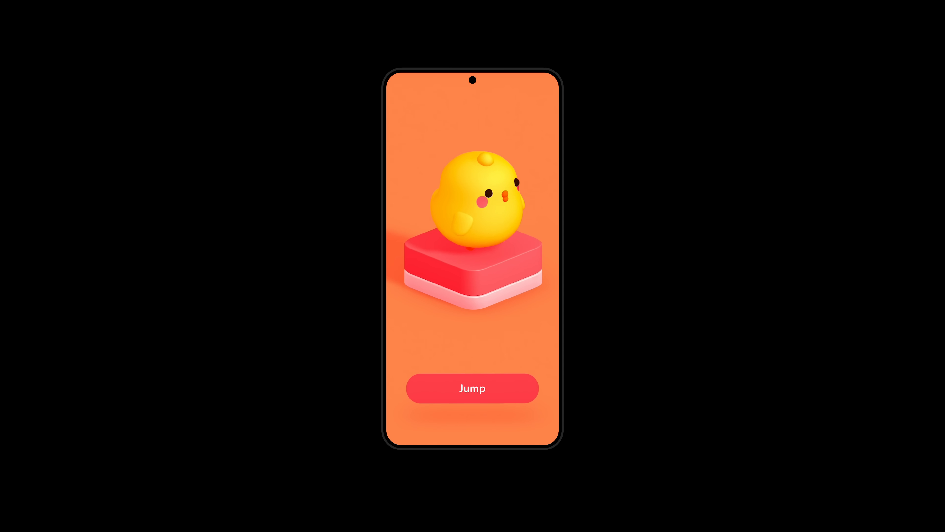